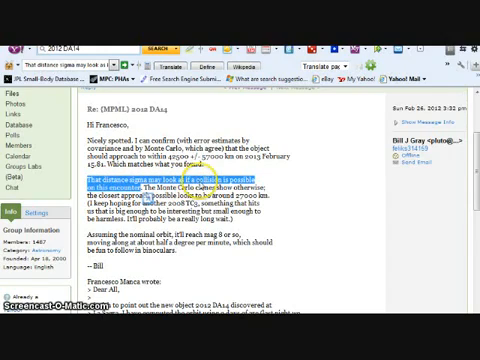
mouse_move(285, 230)
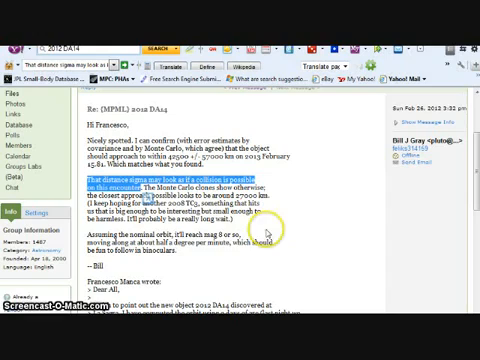
Scroll through Bill Gray's MPML post about 2012 DA14's close approach
scroll(down, 3)
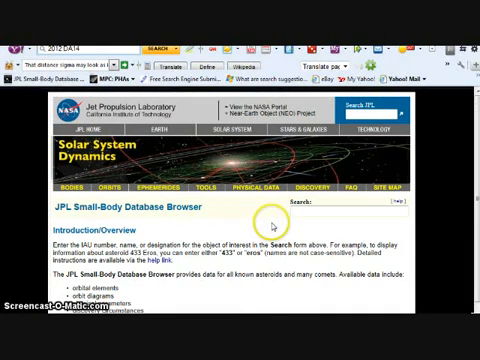
mouse_move(445, 168)
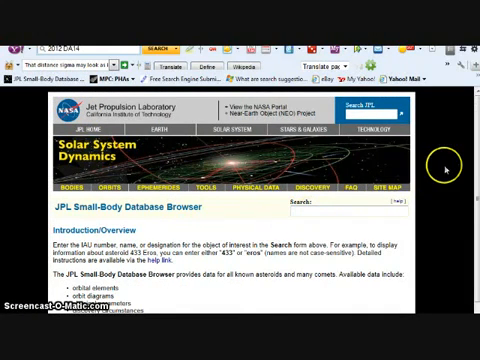
Search the database for asteroid 2012 DA14 to open its record
scroll(down, 3)
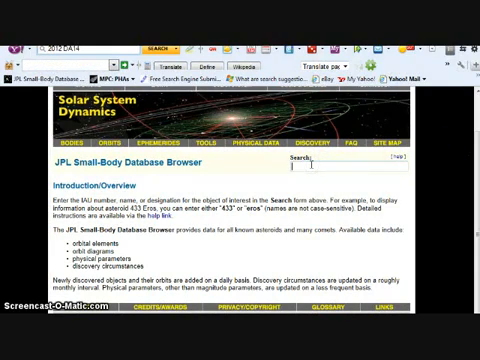
text(2D)
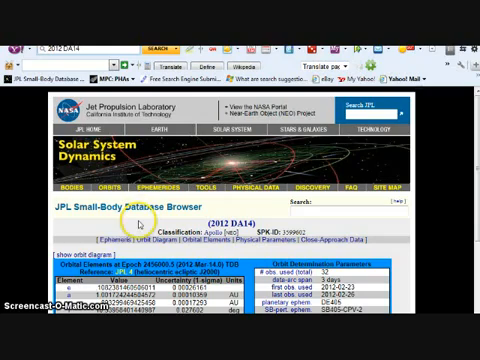
mouse_move(399, 242)
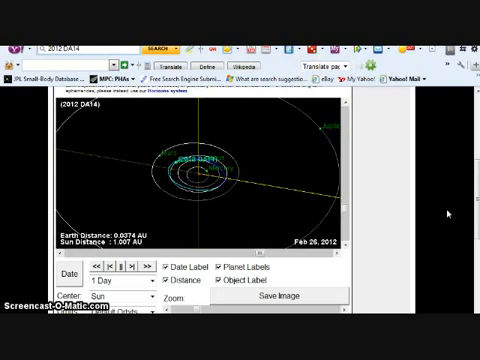
Scroll down to the 2012 DA14 orbit diagram applet
scroll(down, 3)
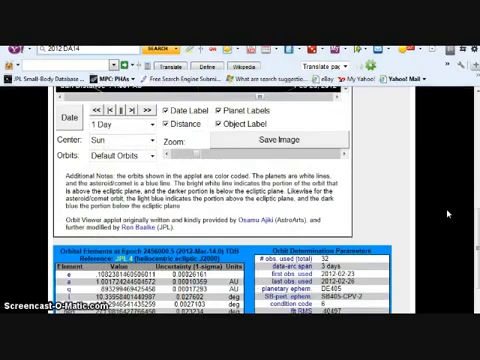
scroll(down, 3)
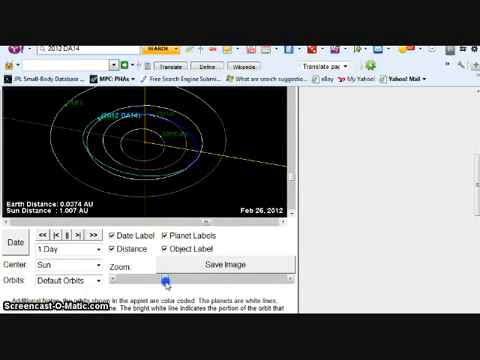
scroll(down, 3)
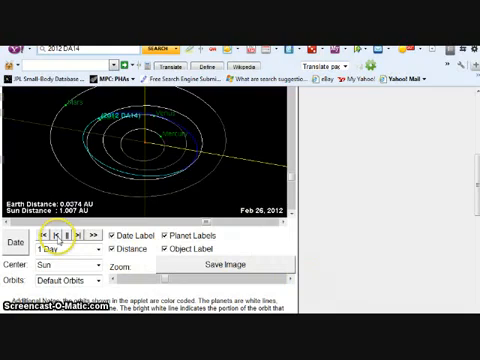
Step the orbit view forward toward 2012 DA14's February 15 Earth approach
click(52, 234)
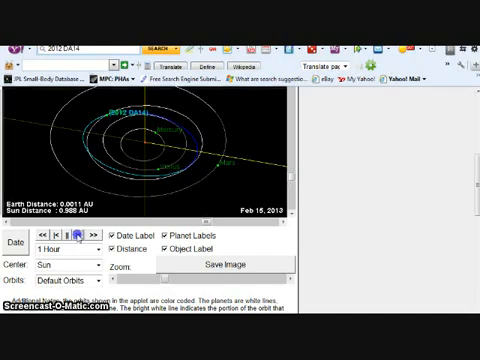
click(62, 232)
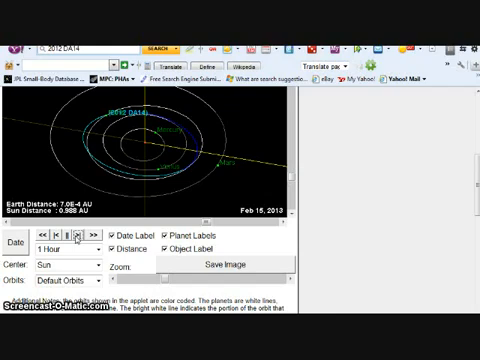
click(94, 232)
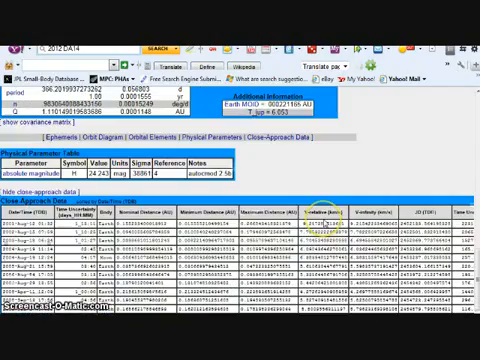
scroll(down, 3)
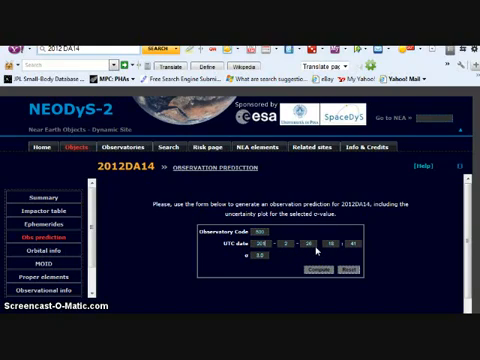
mouse_move(385, 245)
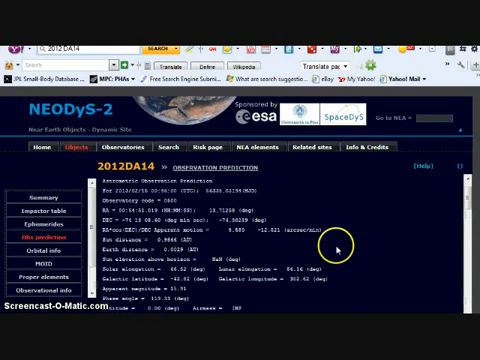
Scroll past the 2012DA14 prediction text to the uncertainty ellipse sizes and observability plot
scroll(down, 3)
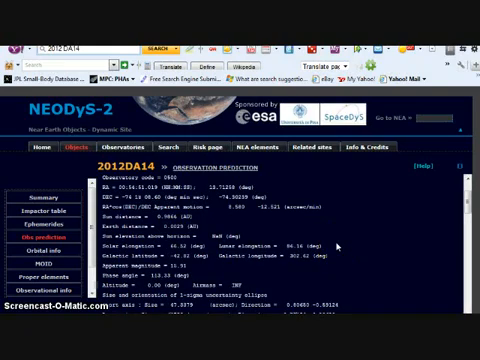
scroll(down, 3)
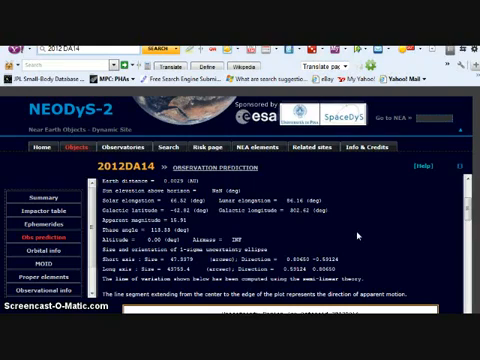
scroll(down, 3)
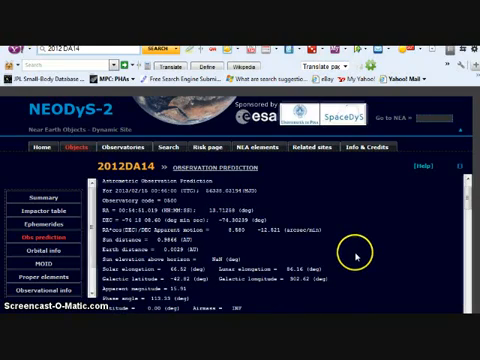
scroll(down, 3)
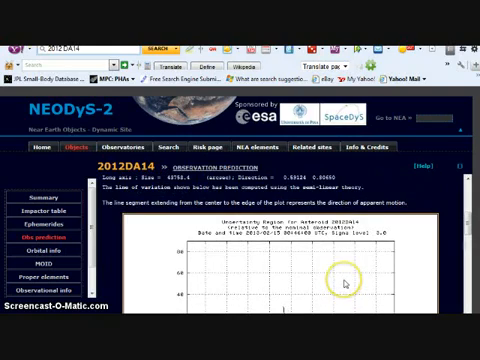
mouse_move(438, 256)
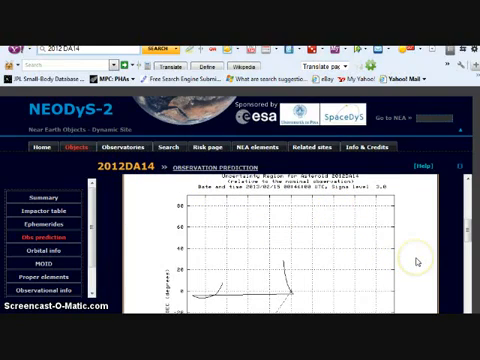
mouse_move(416, 262)
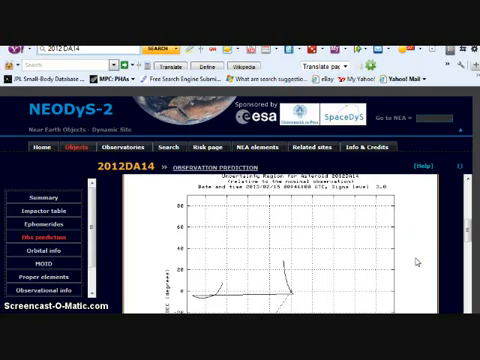